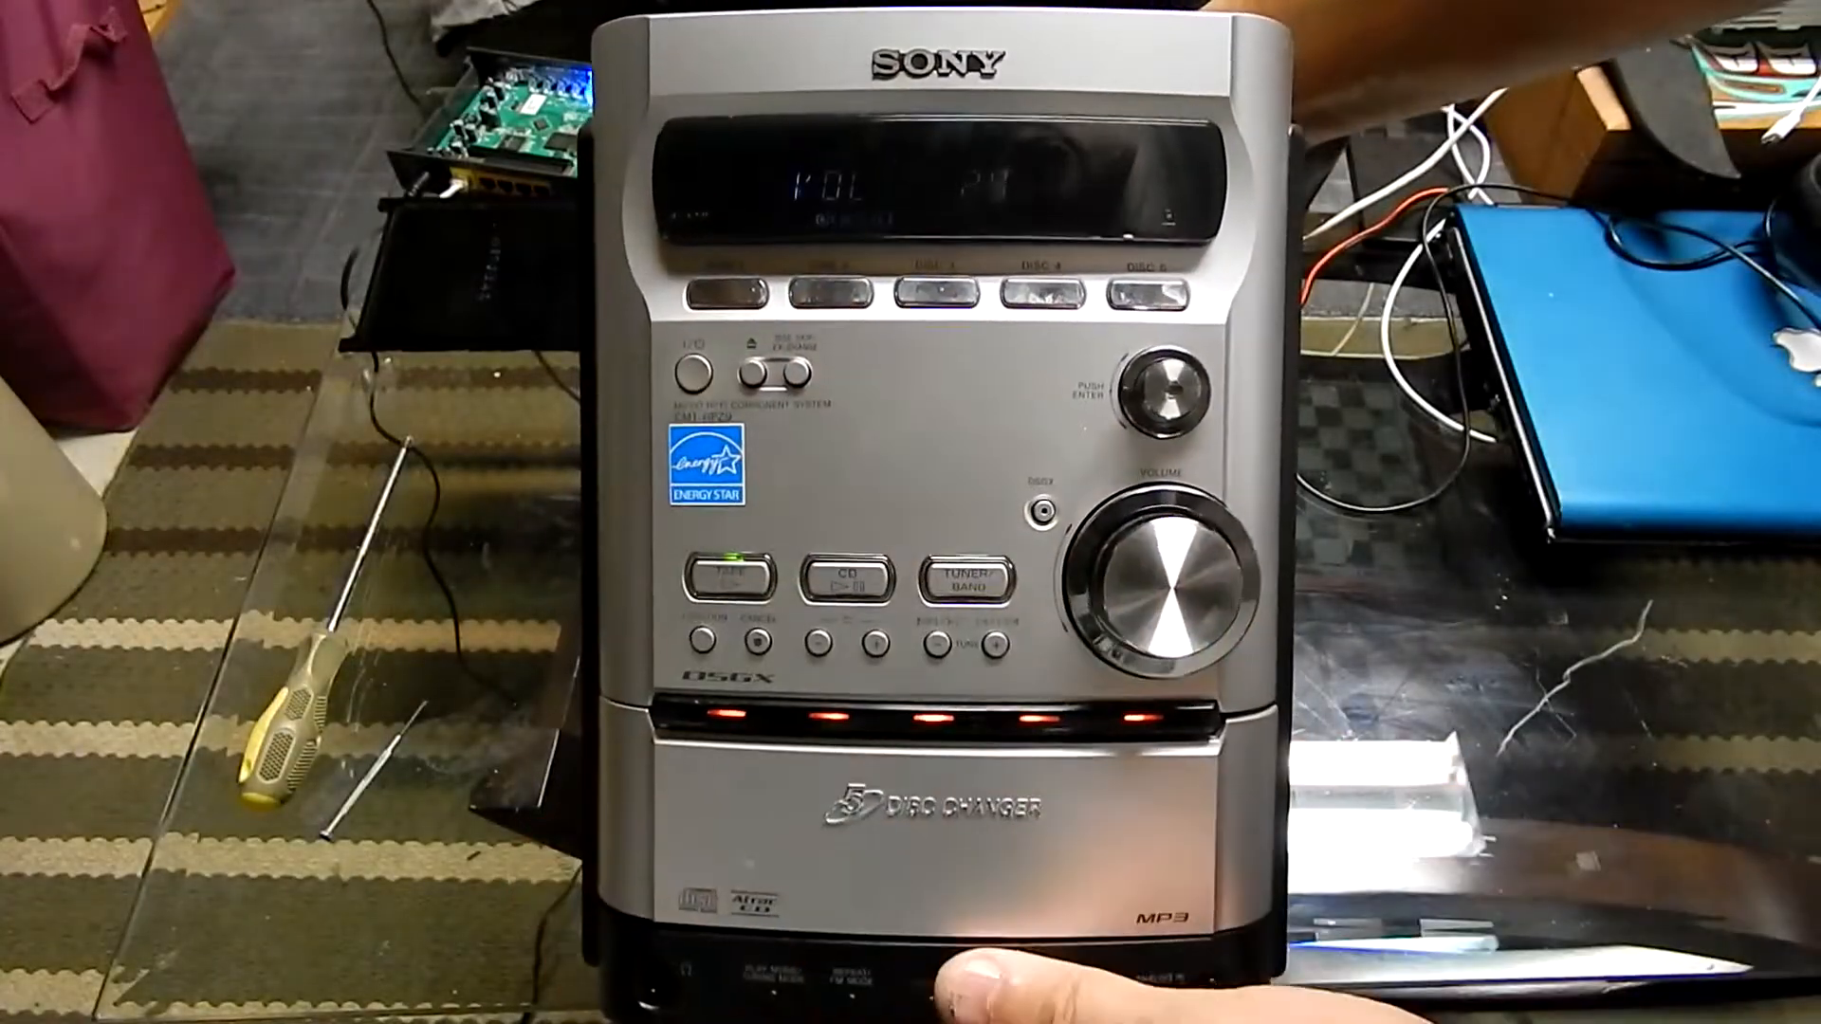
{"action": "left_click", "coordinate": [732, 580]}
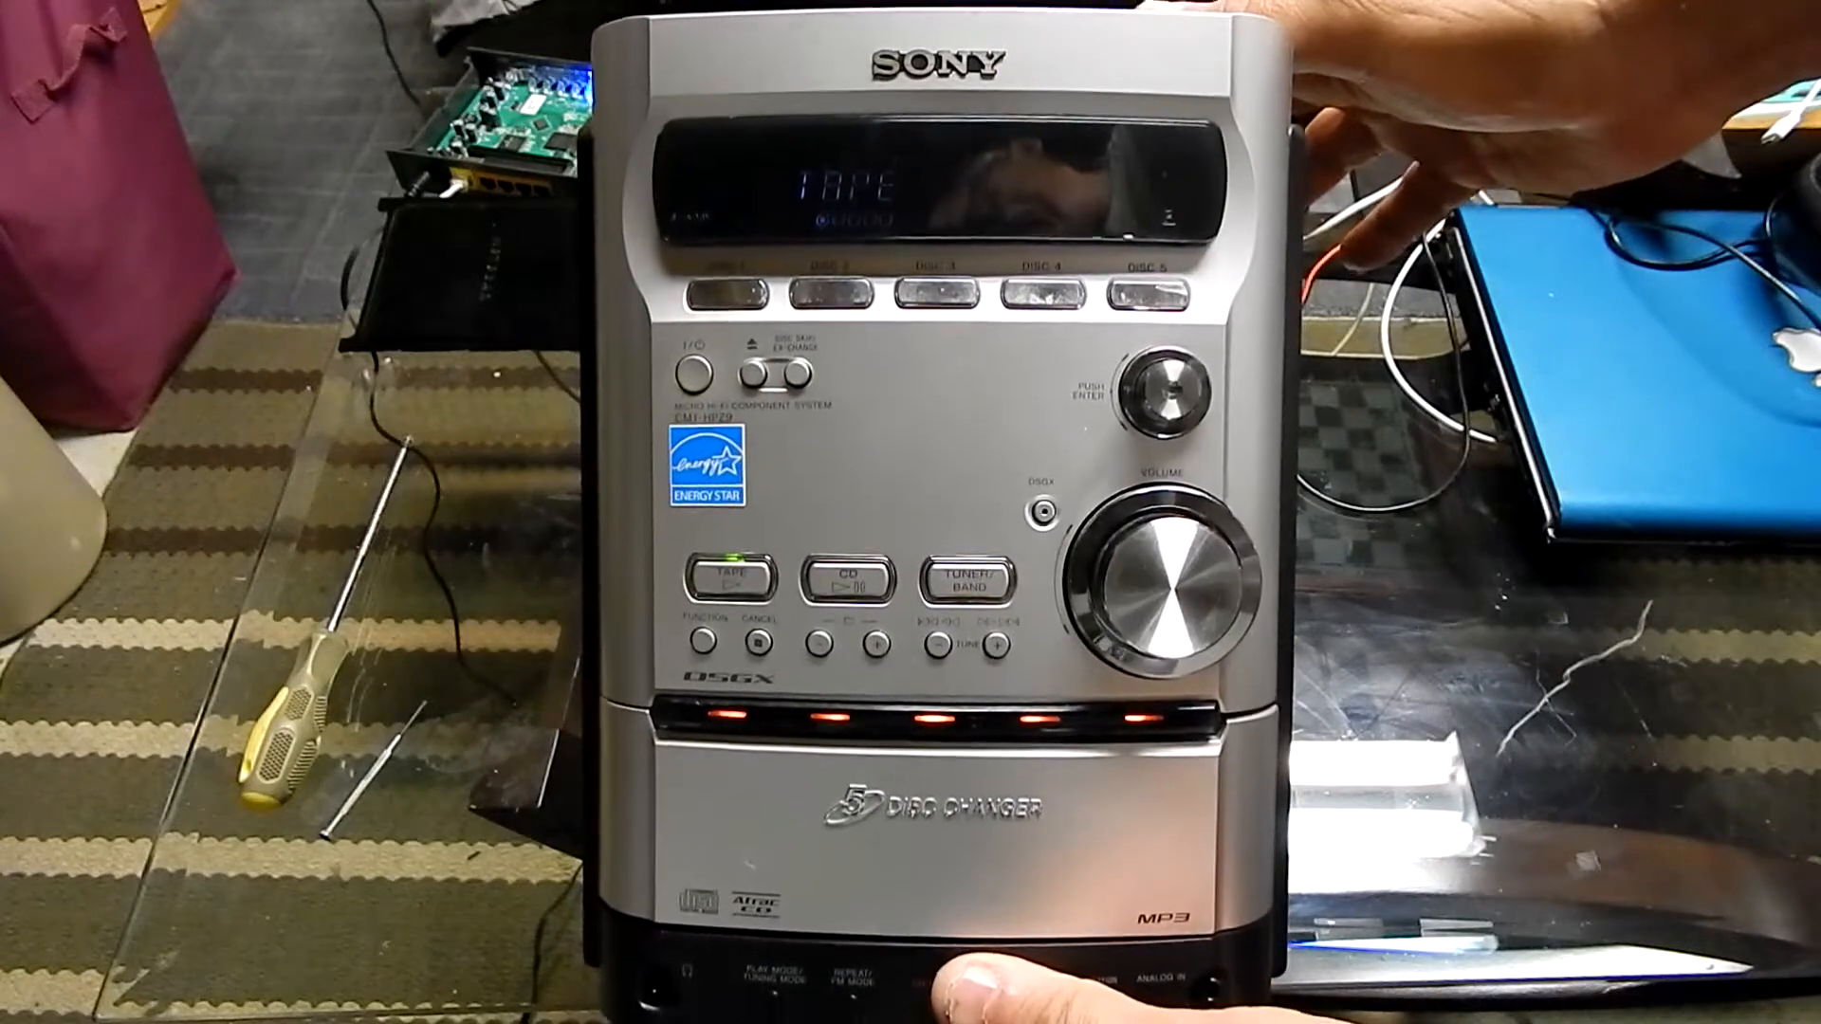